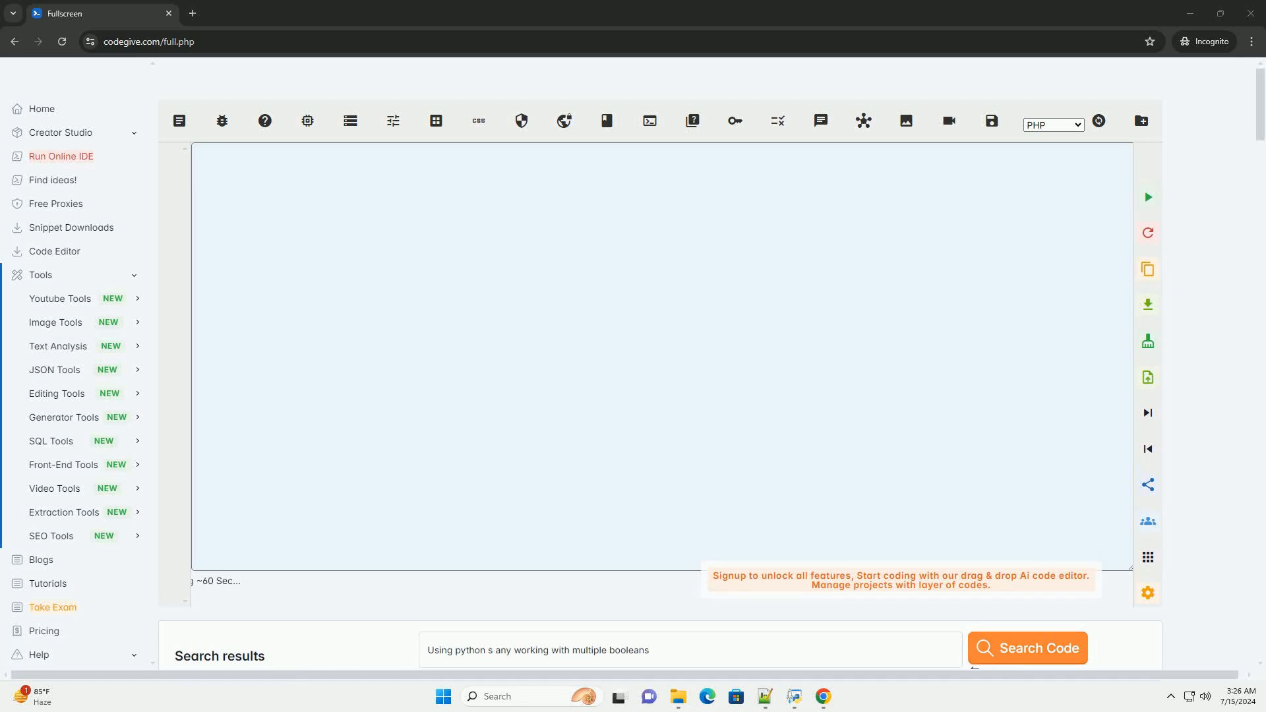
Generate an answer for 'Using python s any working with multiple booleans' into the editor.
{"action": "left_click", "coordinate": [1025, 648]}
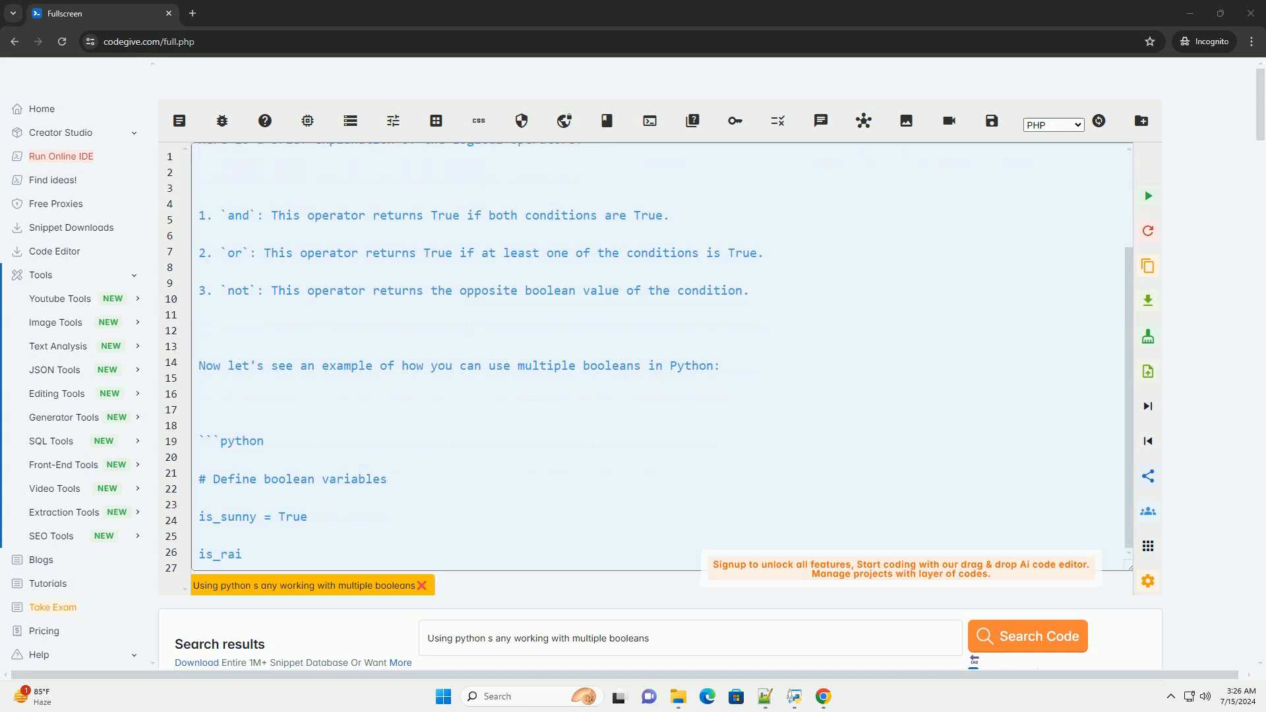
Scroll down to follow the weather-conditions example, its output comment and closing advice.
{"action": "scroll", "scroll_direction": "down", "scroll_amount": 3}
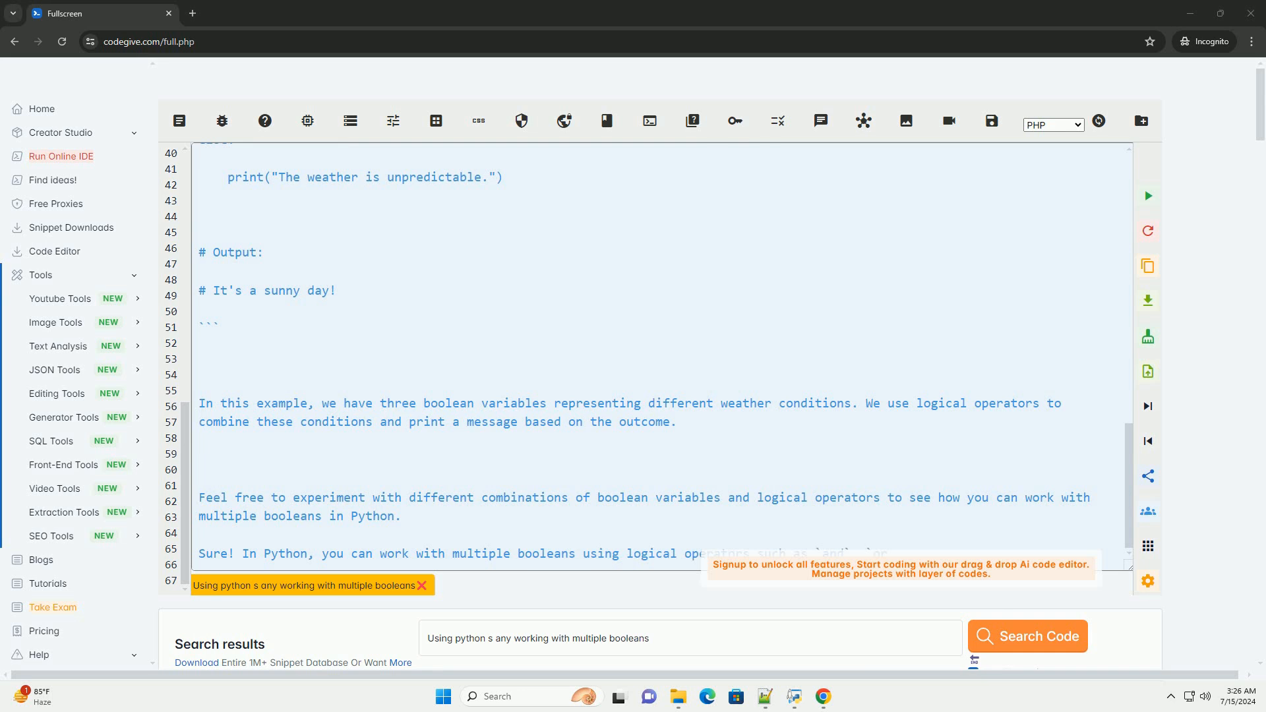
{"action": "scroll", "scroll_direction": "down", "scroll_amount": 3}
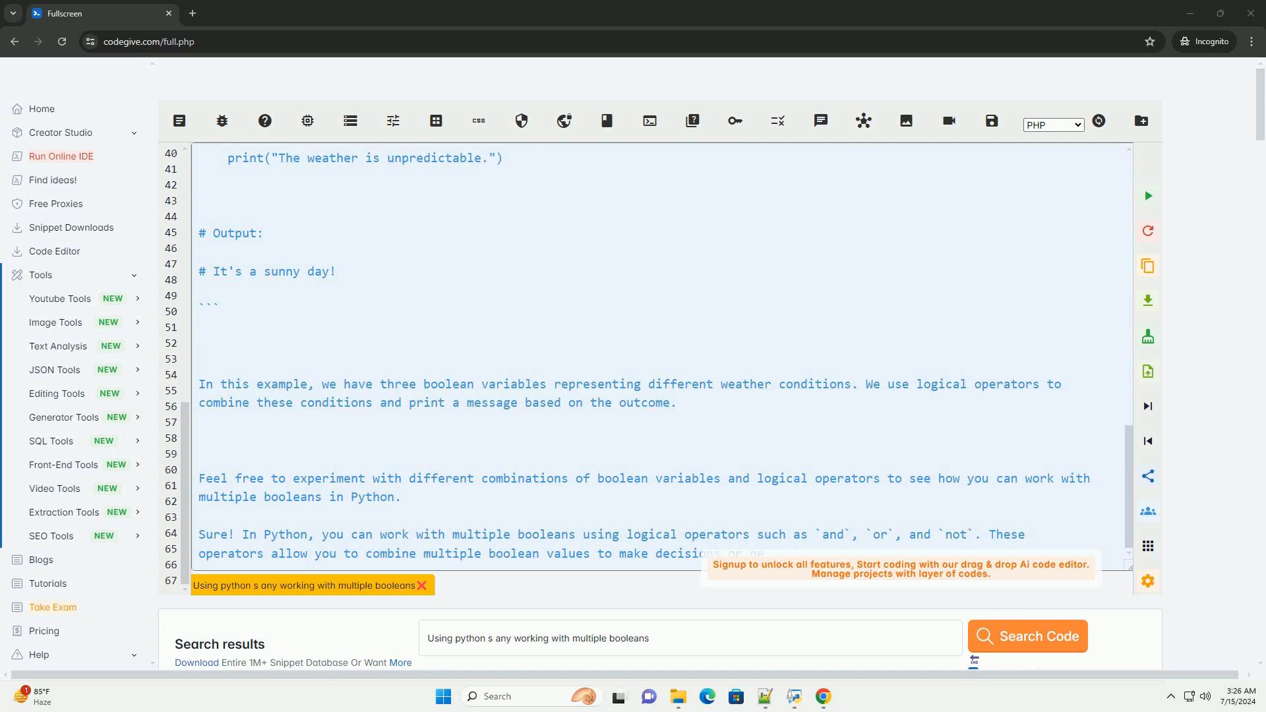
Scroll through the repeated operator explanation and the new is_sunny, is_raining, is_windy example.
{"action": "scroll", "scroll_direction": "down", "scroll_amount": 3}
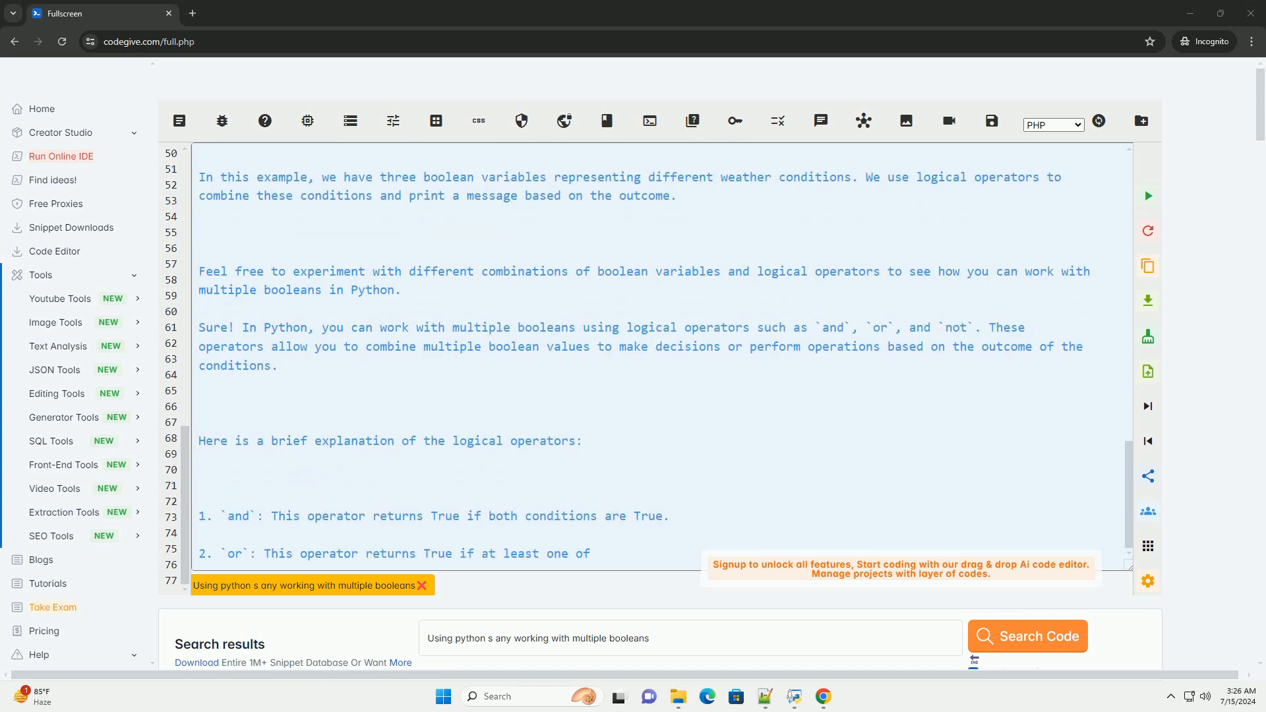
{"action": "scroll", "scroll_direction": "down", "scroll_amount": 3}
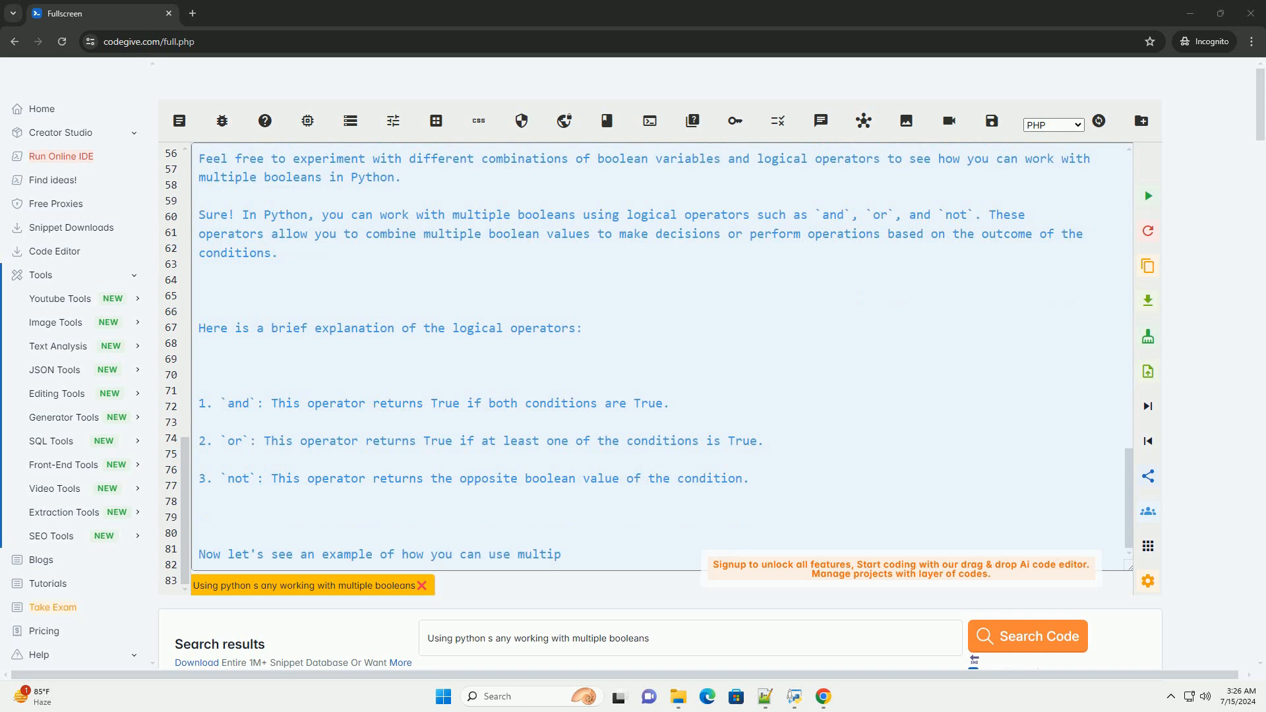
{"action": "scroll", "scroll_direction": "down", "scroll_amount": 3}
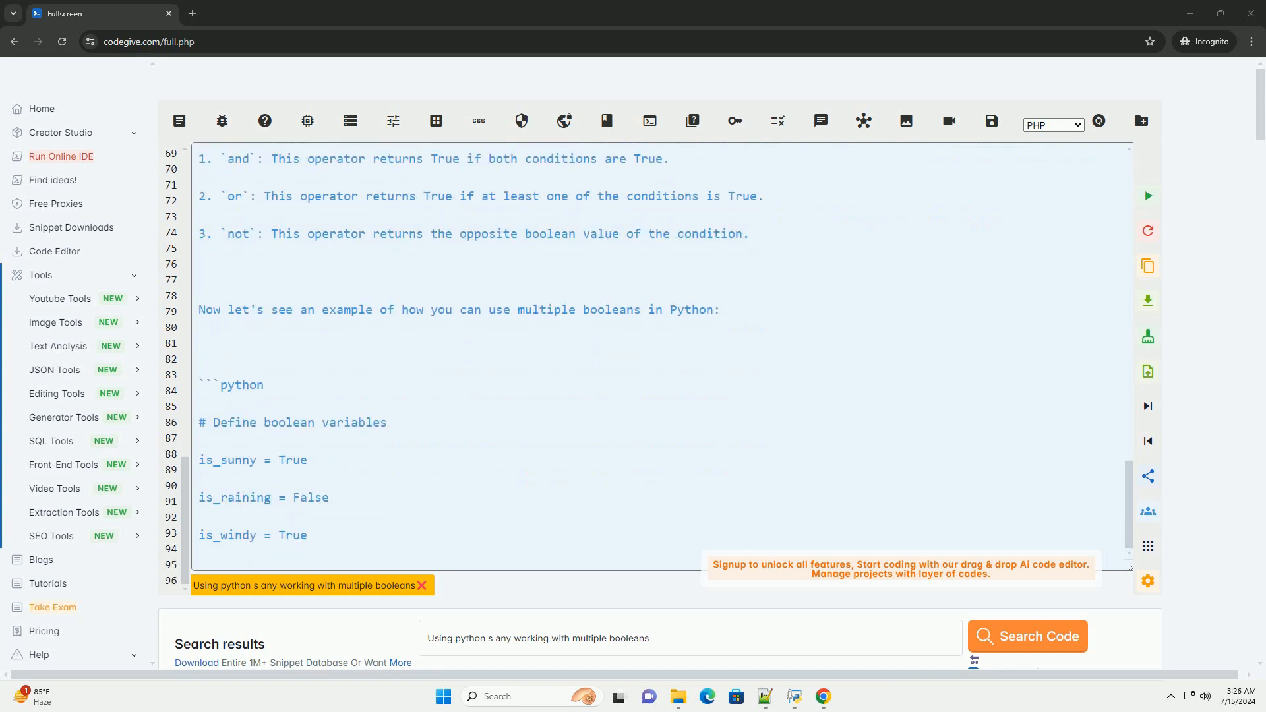
{"action": "scroll", "scroll_direction": "down", "scroll_amount": 3}
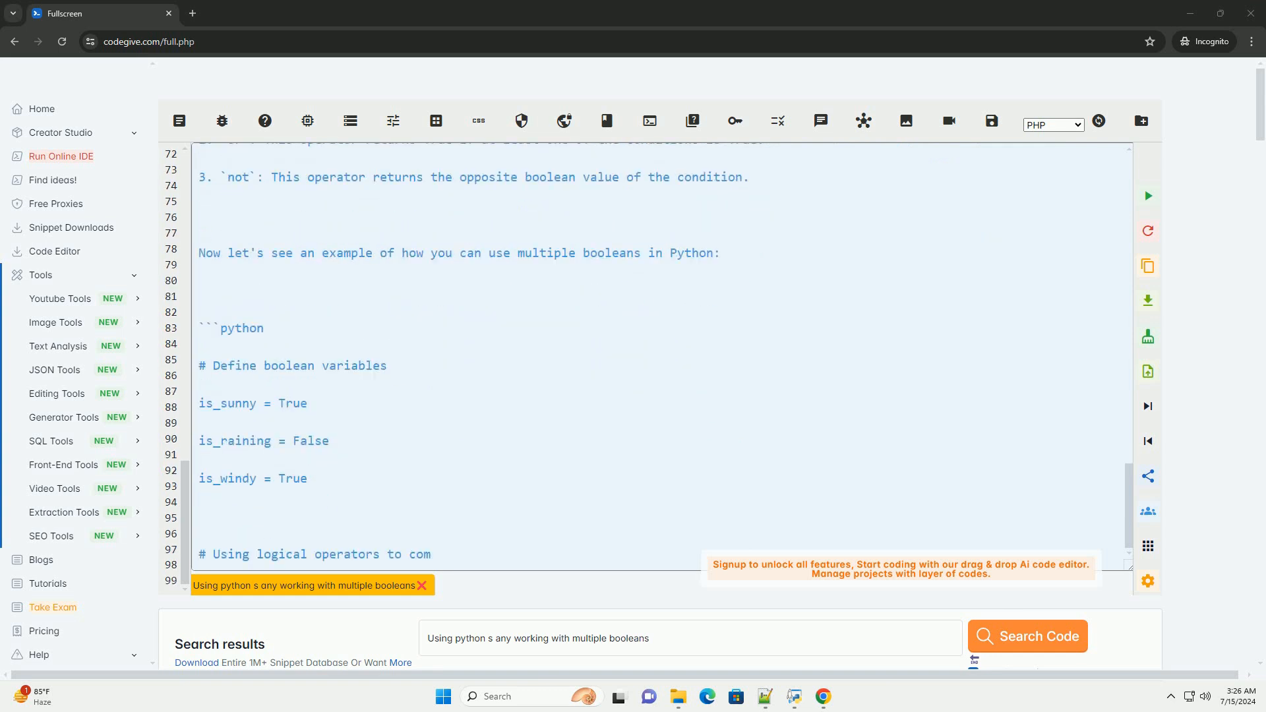